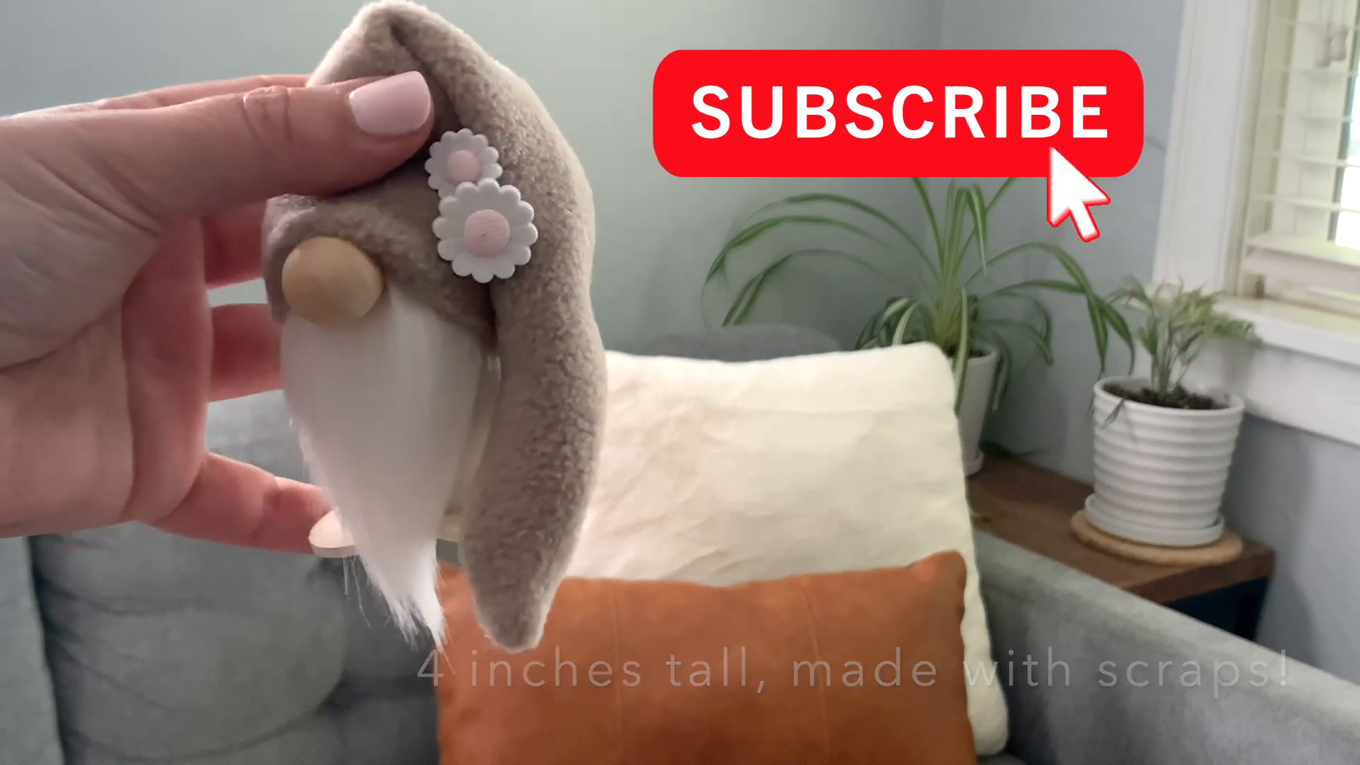
pyautogui.moveTo(1253, 130)
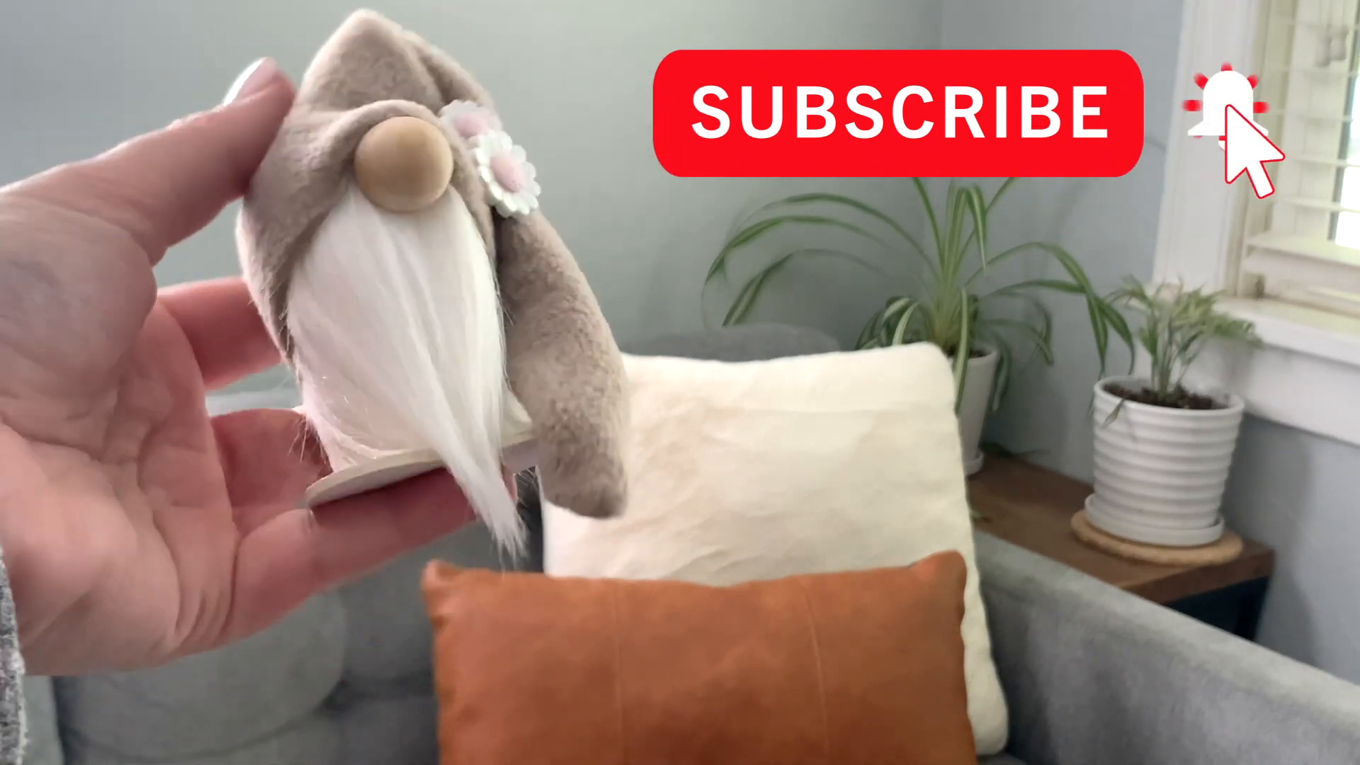